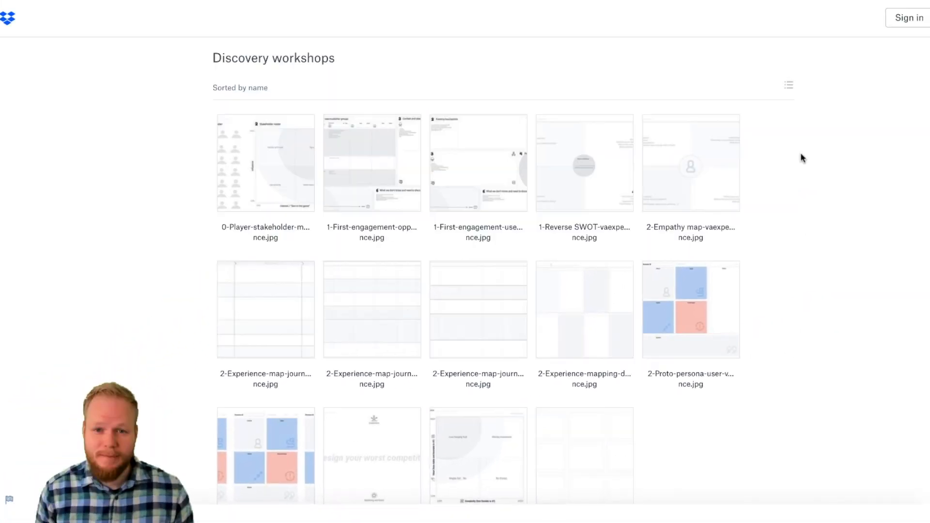
mouse_move(771, 217)
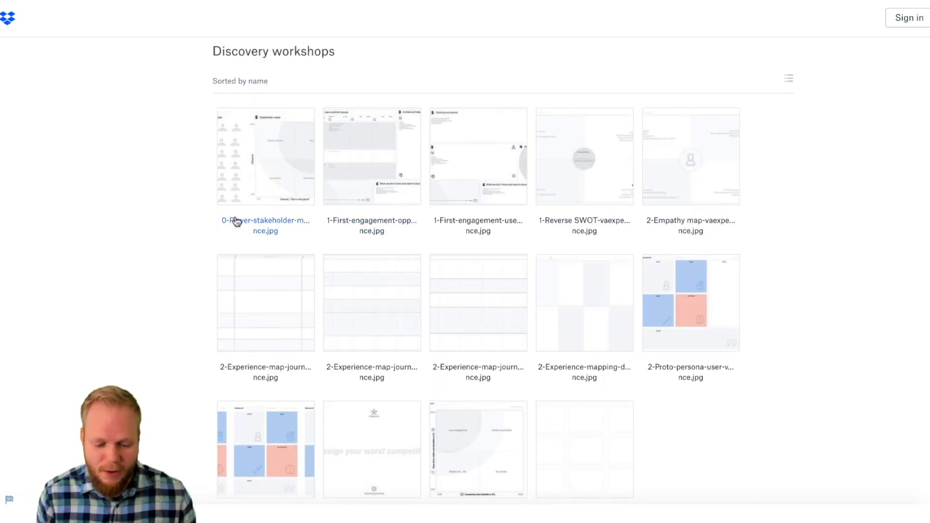
Preview the 0-Player-stakeholder-mapping template, first of 14 files in the folder.
scroll("down", 3)
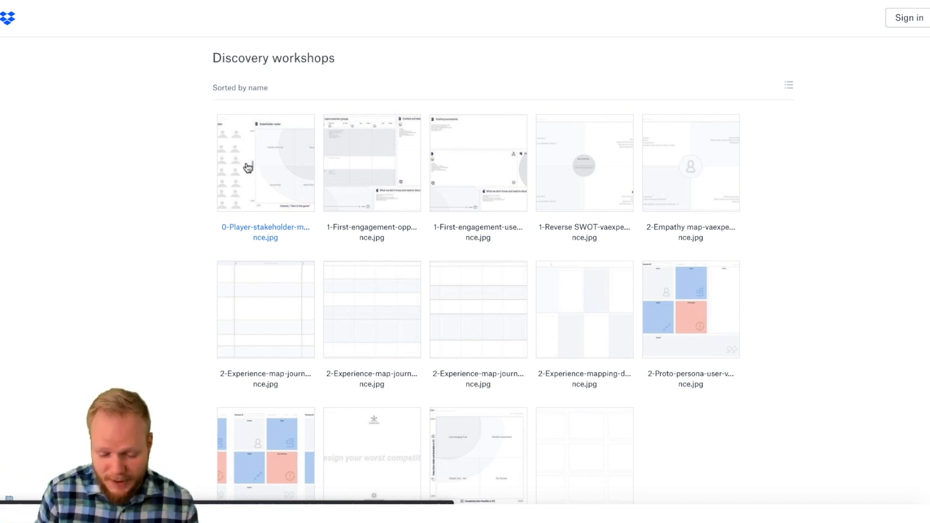
left_click(266, 163)
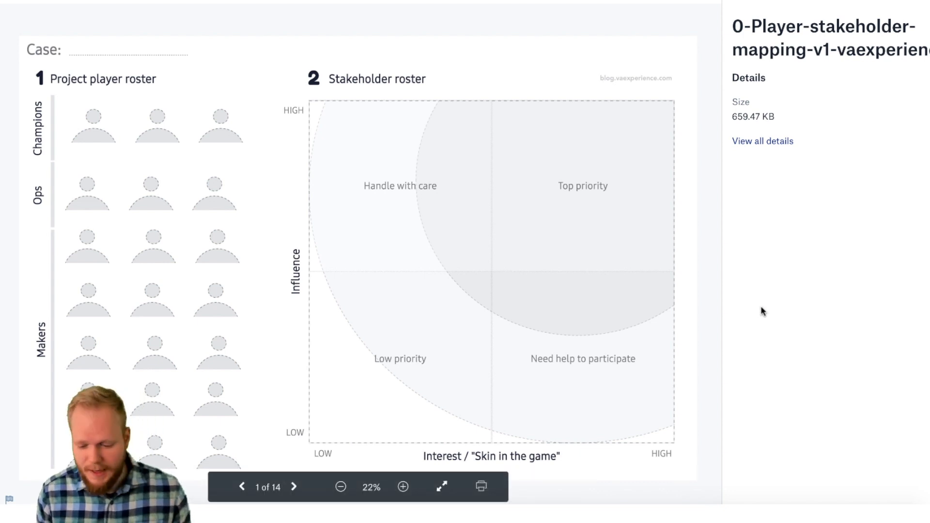
mouse_move(718, 344)
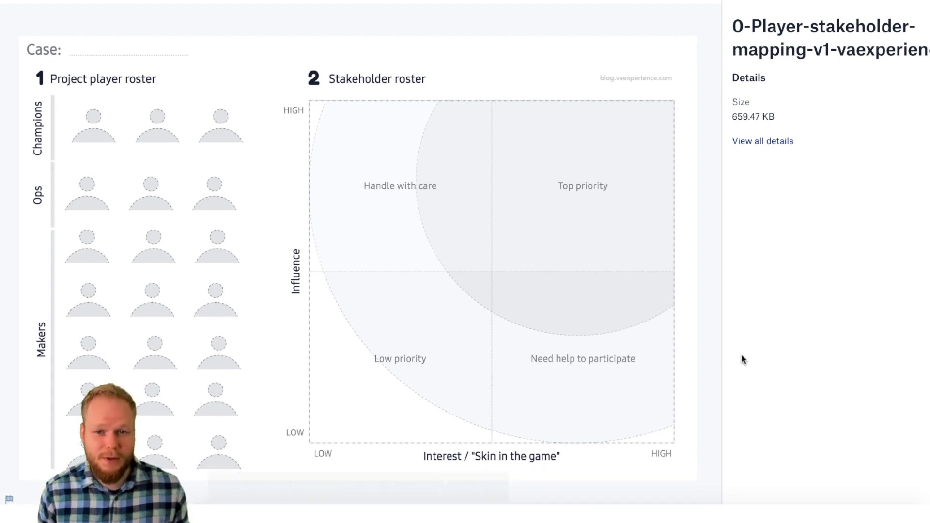
Advance the preview to template 3, the first-engagement user canvas.
left_click(297, 487)
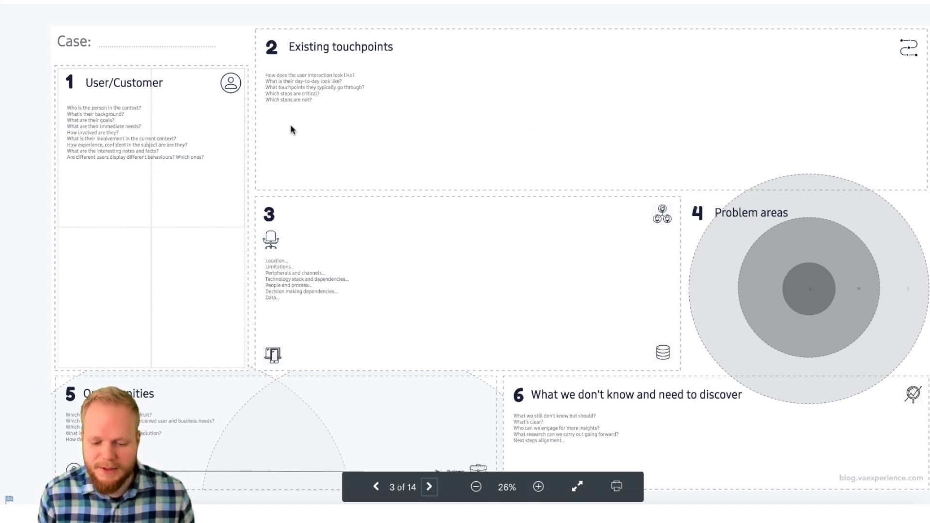
mouse_move(865, 133)
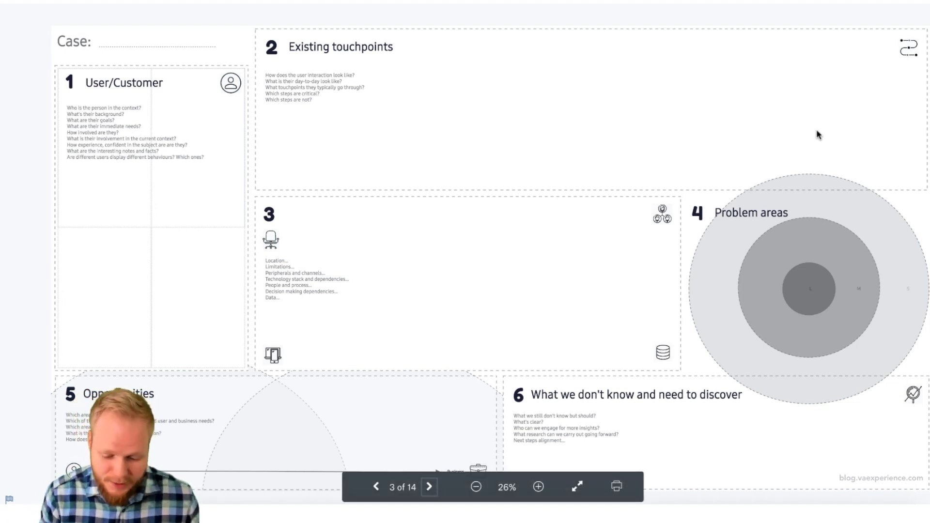
mouse_move(433, 215)
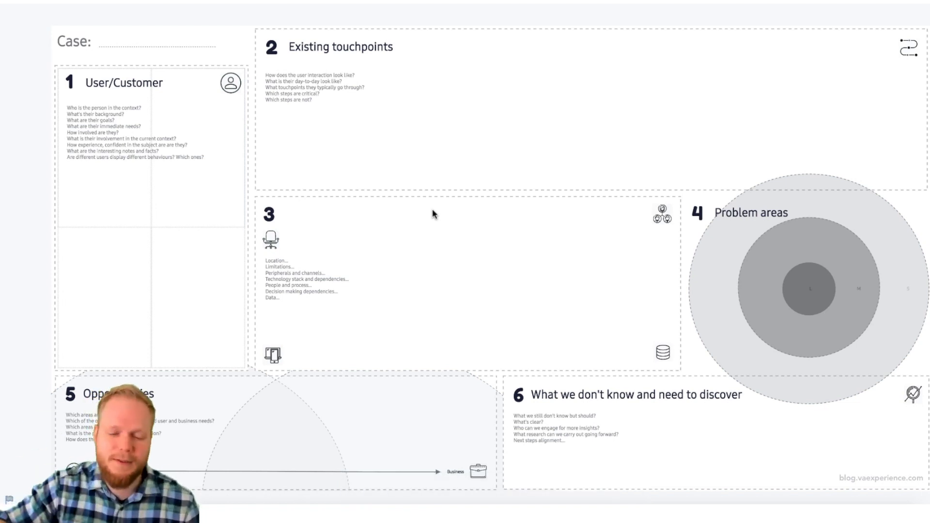
Advance the preview to template 4, the reverse SWOT canvas.
left_click(429, 486)
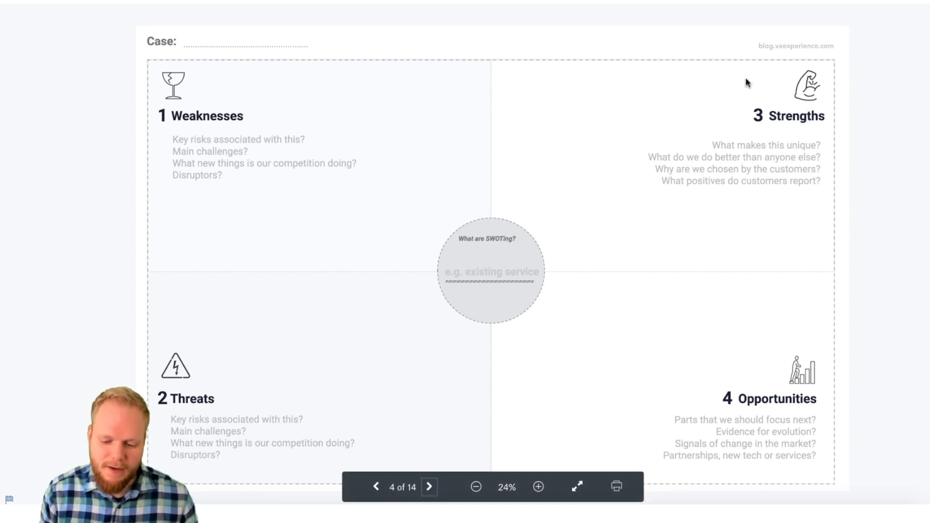
mouse_move(332, 390)
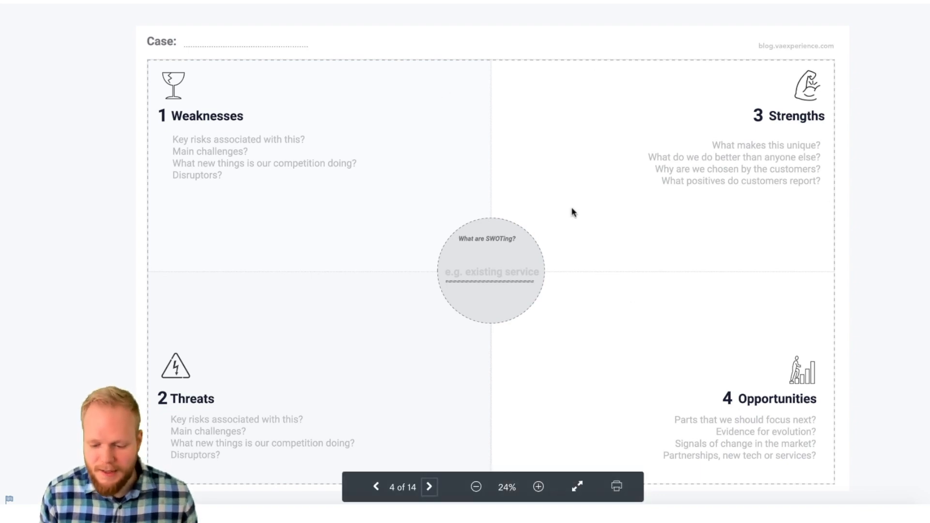
mouse_move(649, 366)
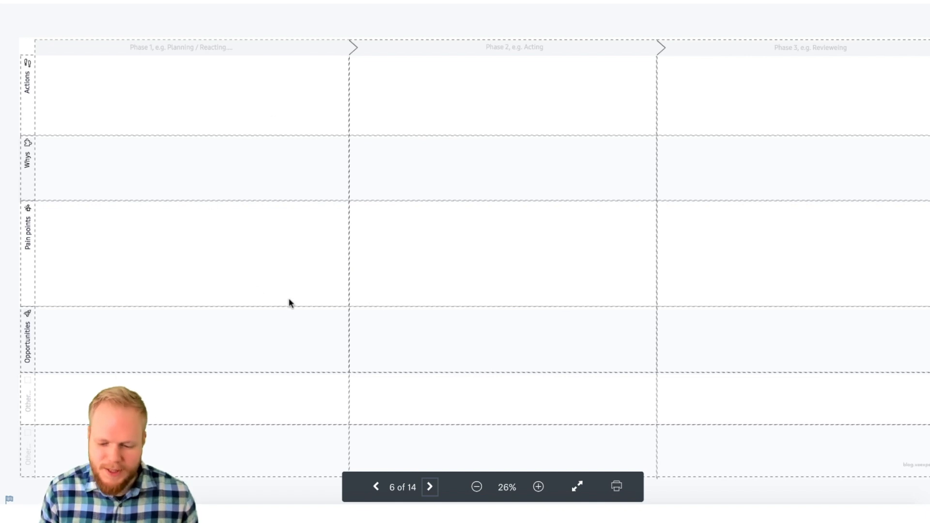
mouse_move(475, 89)
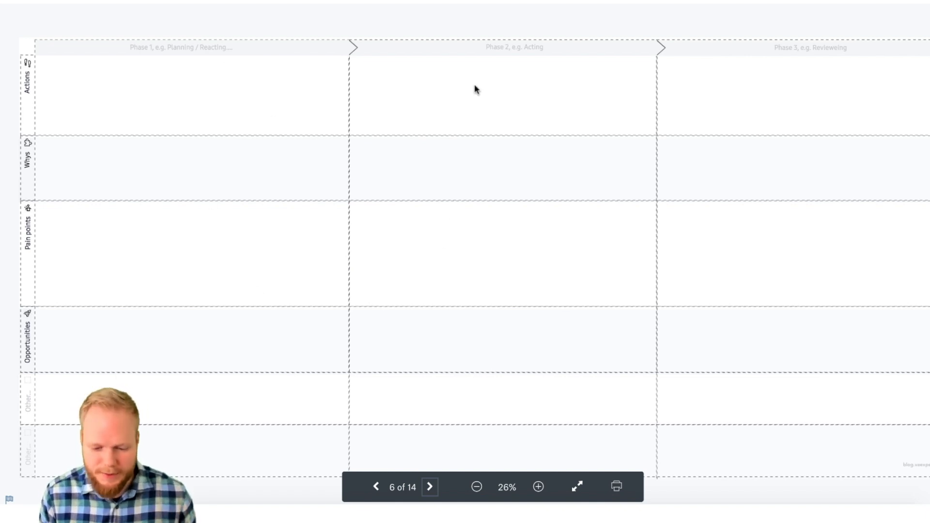
mouse_move(757, 55)
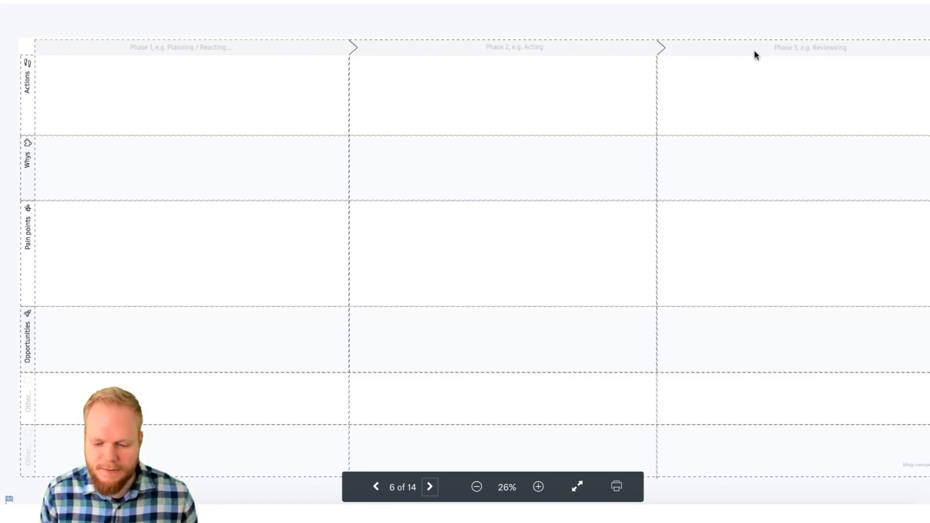
mouse_move(49, 418)
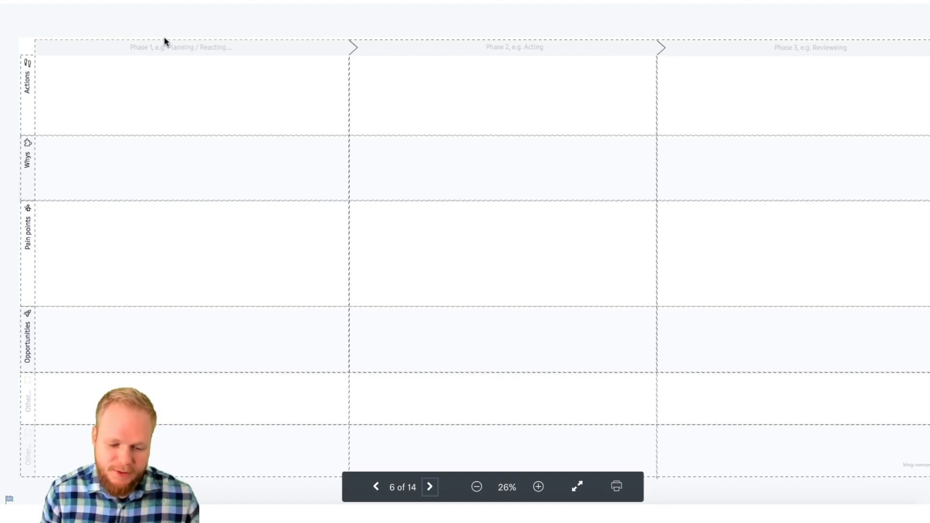
mouse_move(814, 69)
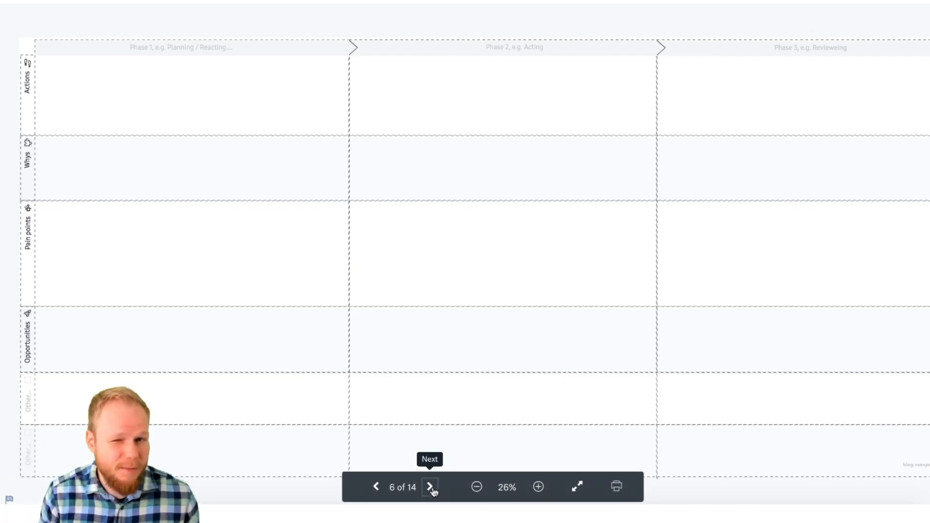
Advance the preview through template 7 to template 8, the journey map grid.
left_click(429, 486)
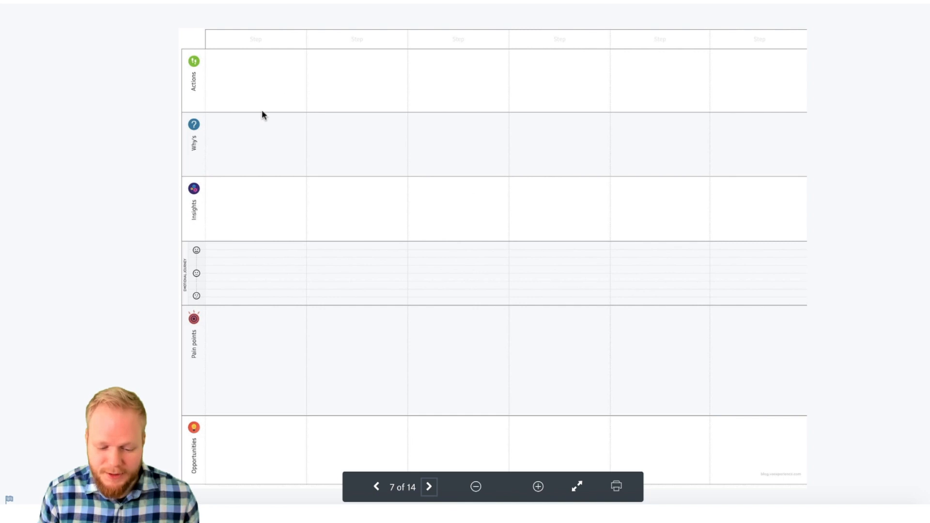
left_click(475, 486)
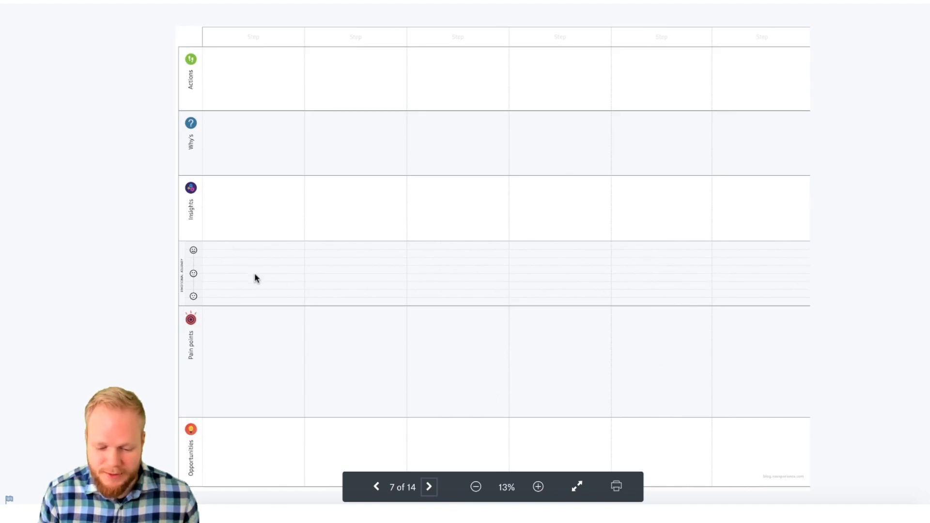
mouse_move(256, 249)
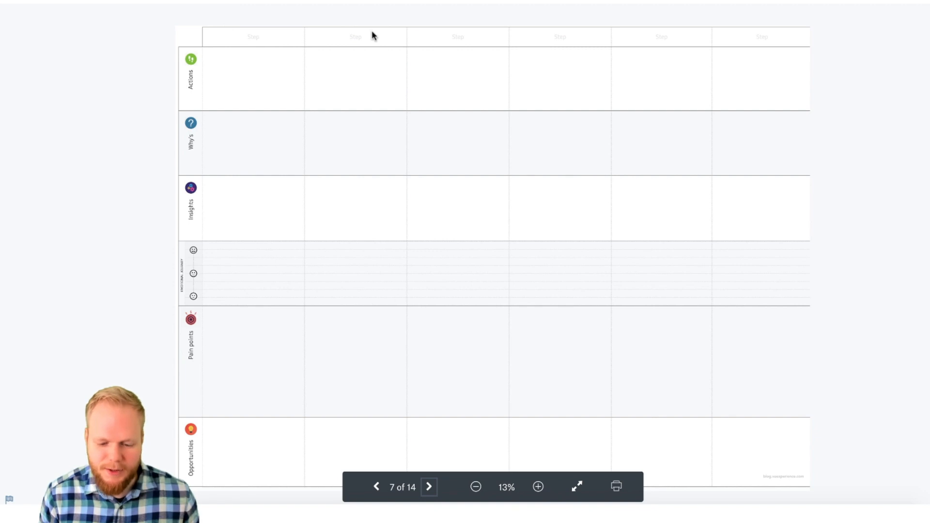
mouse_move(195, 231)
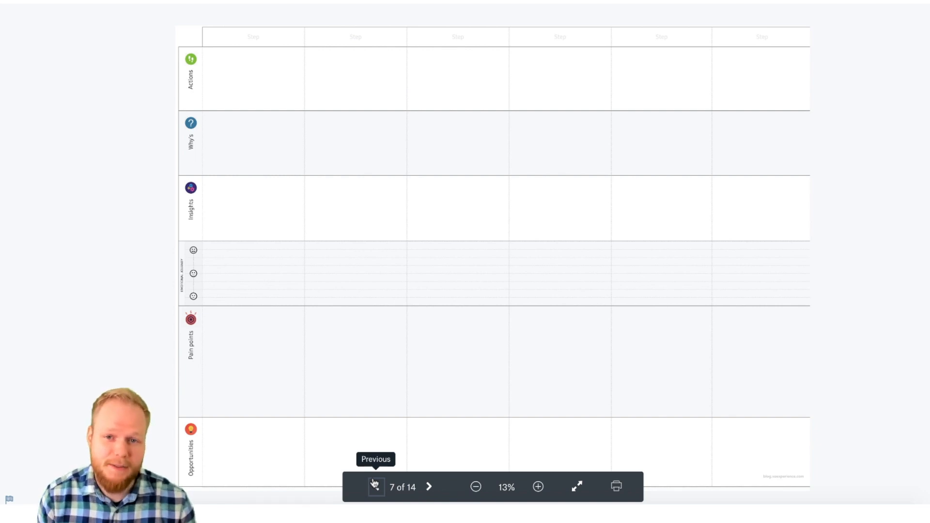
left_click(429, 487)
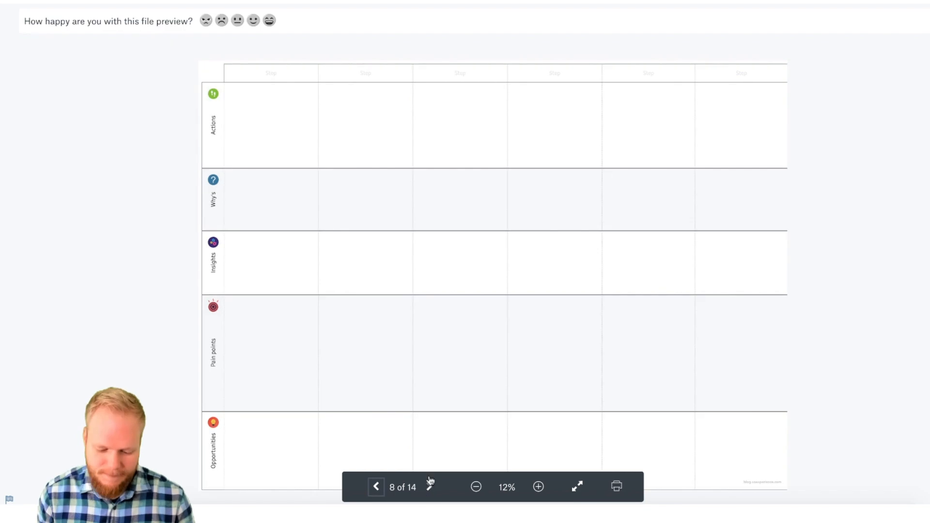
left_click(429, 487)
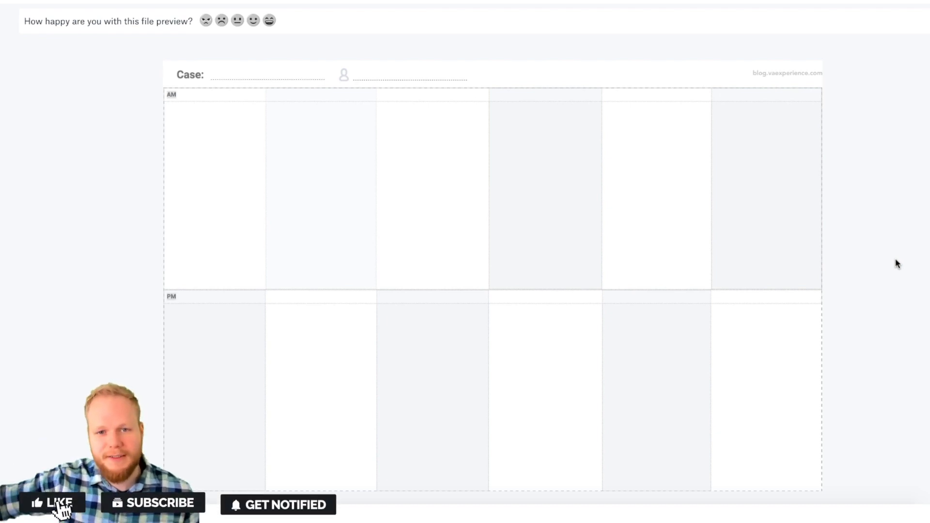
Confirm the AM/PM case day planner as template 9 of 14 in the preview.
left_click(51, 503)
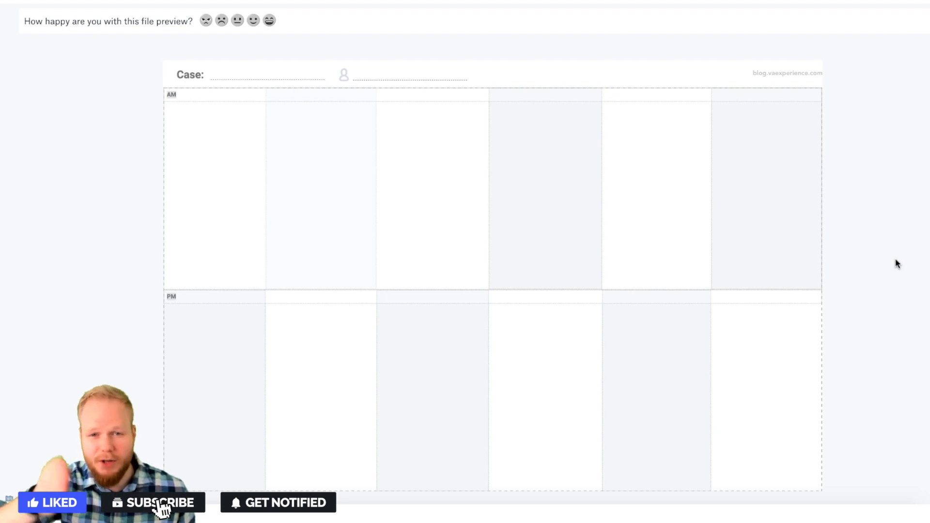
left_click(154, 503)
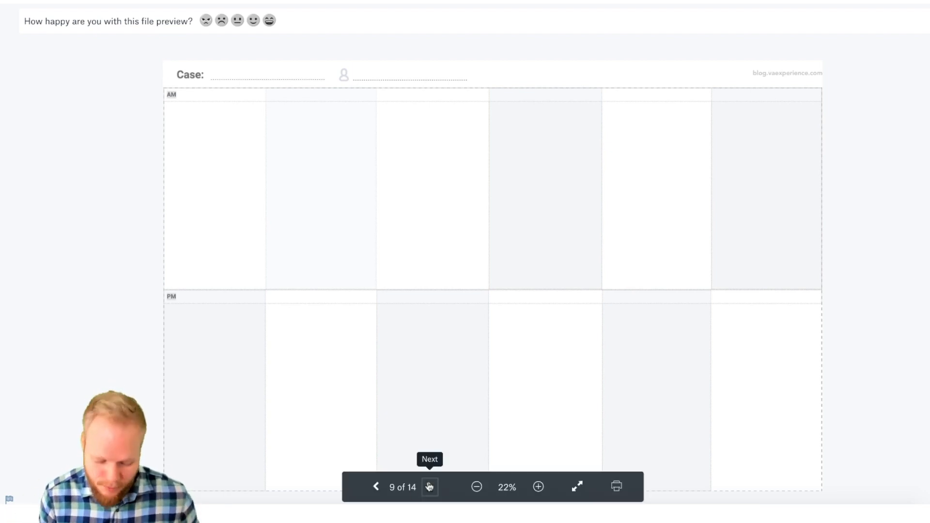
Advance the preview past the persona cards to template 12, 'Design your worst competitor'.
left_click(429, 486)
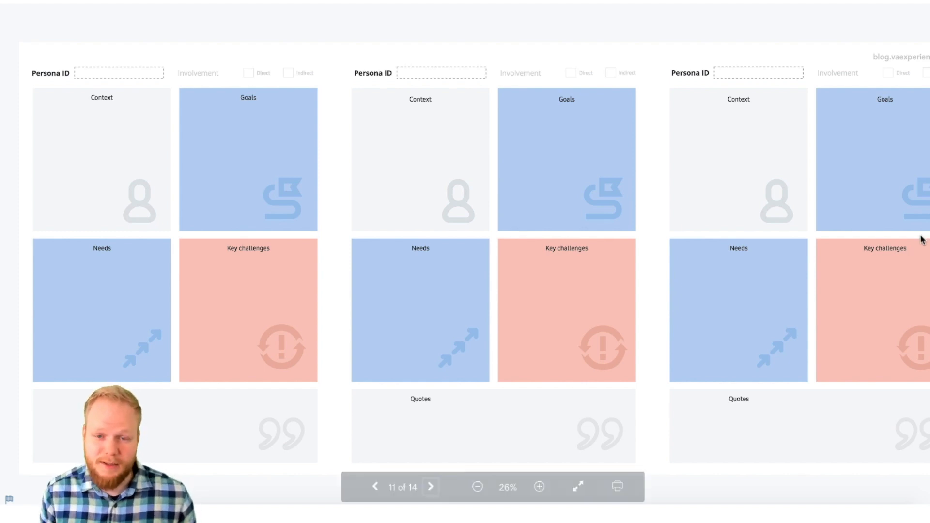
left_click(430, 487)
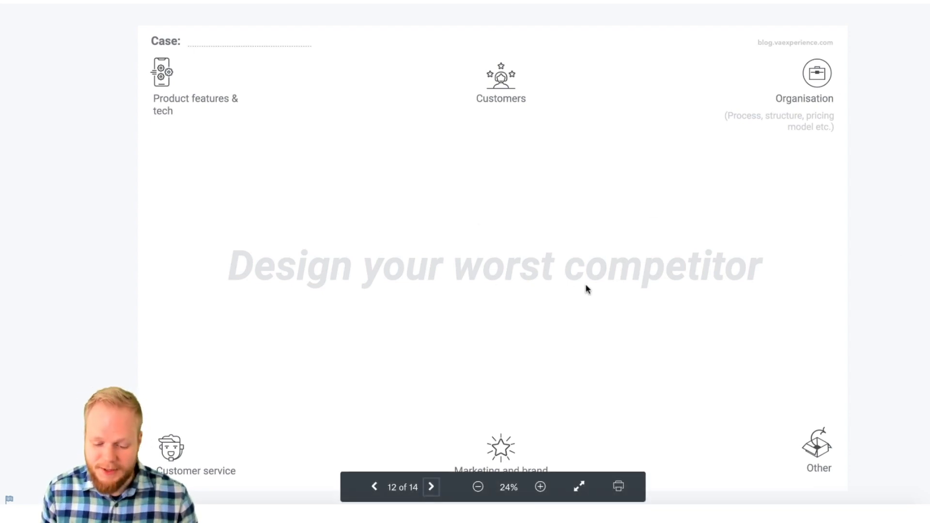
mouse_move(877, 270)
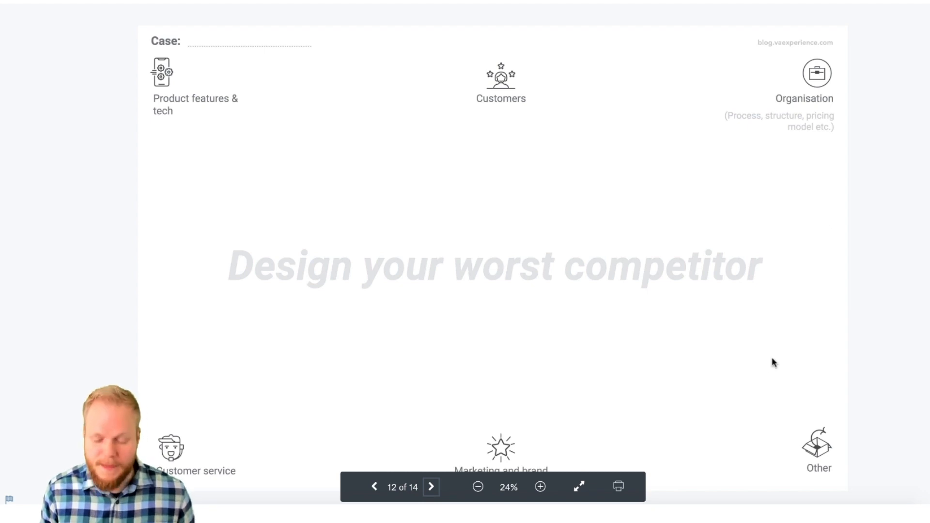
Advance the preview to template 13, the value-versus-effort prioritisation matrix.
left_click(430, 487)
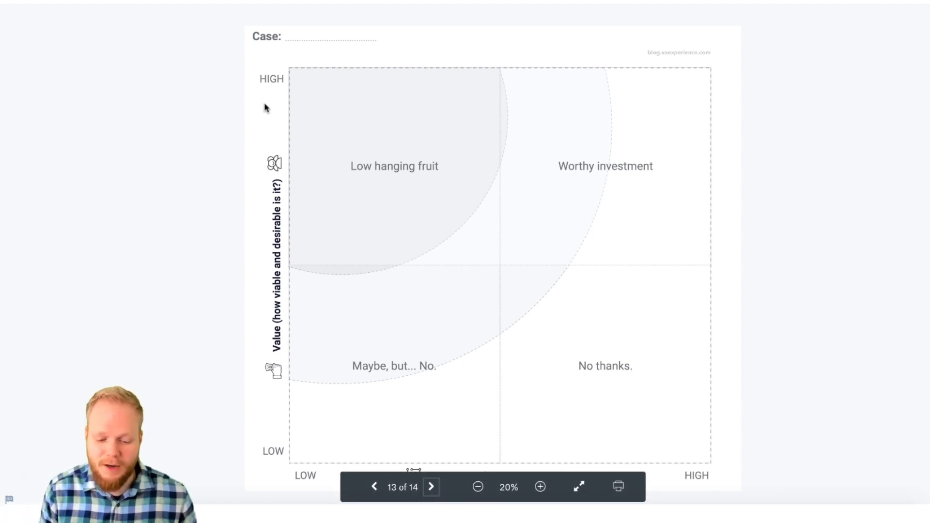
mouse_move(286, 299)
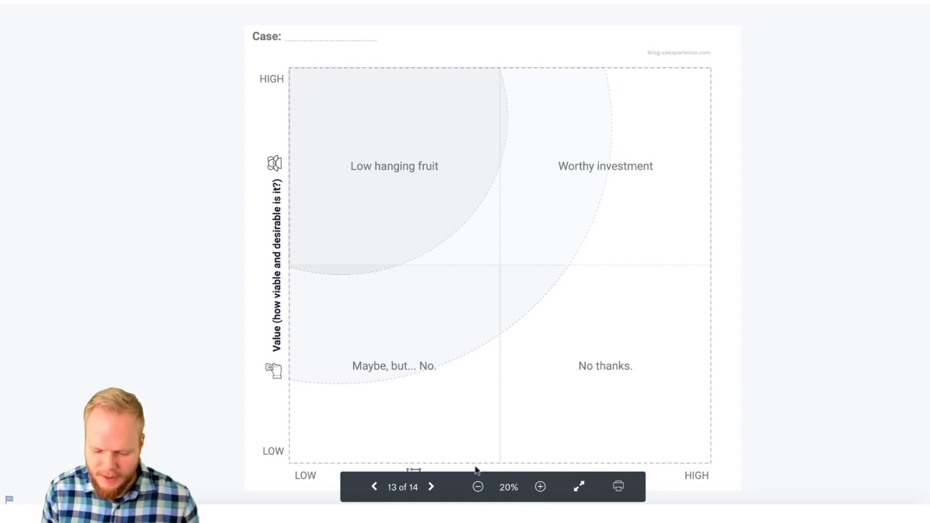
mouse_move(437, 449)
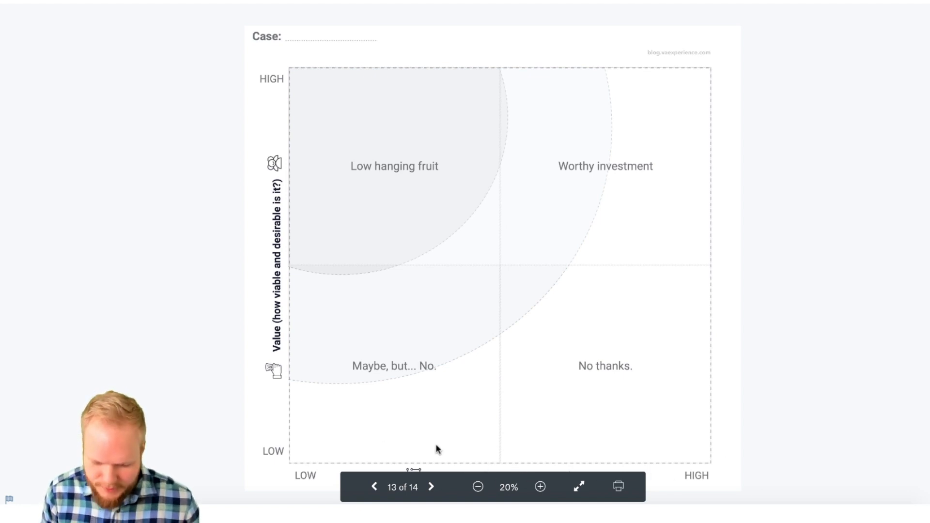
mouse_move(698, 477)
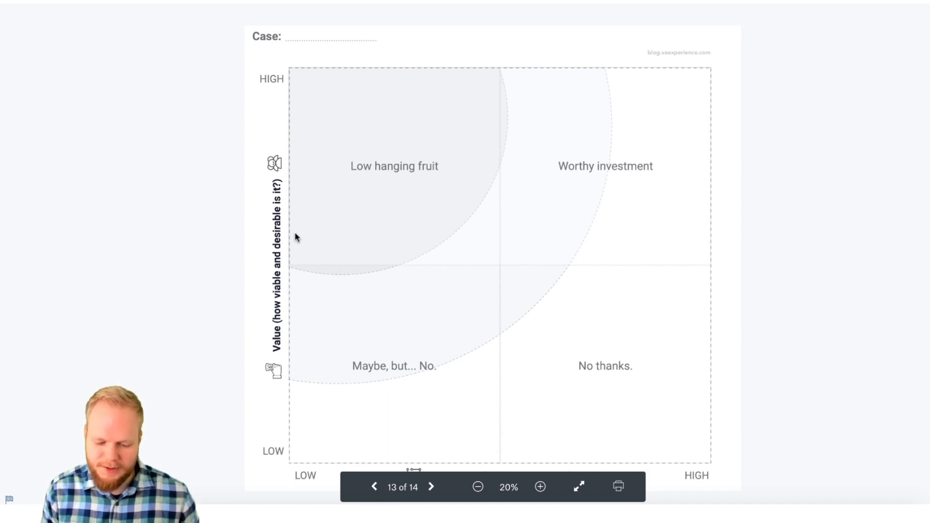
mouse_move(442, 207)
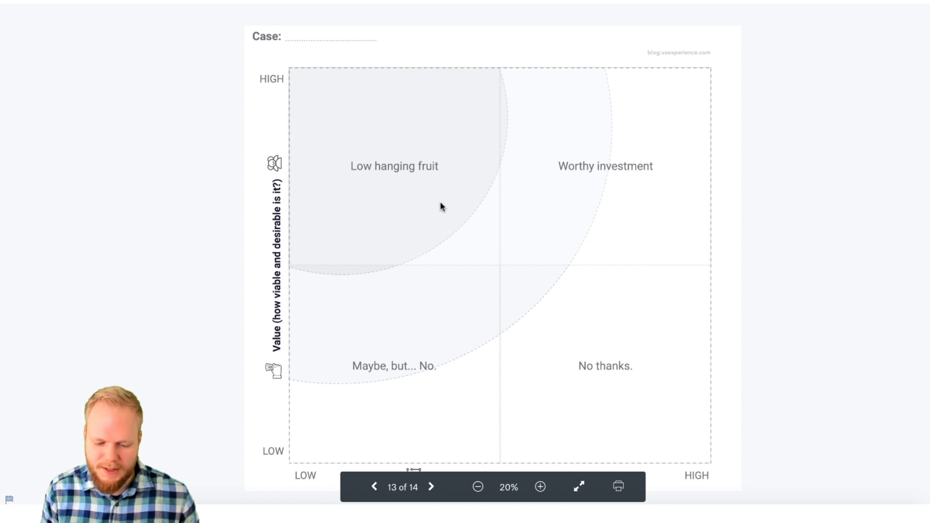
mouse_move(271, 83)
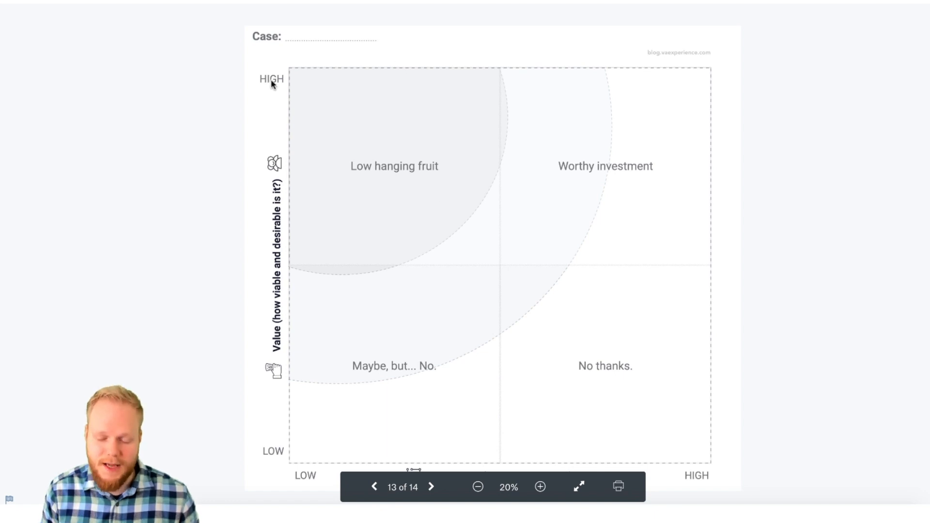
mouse_move(509, 304)
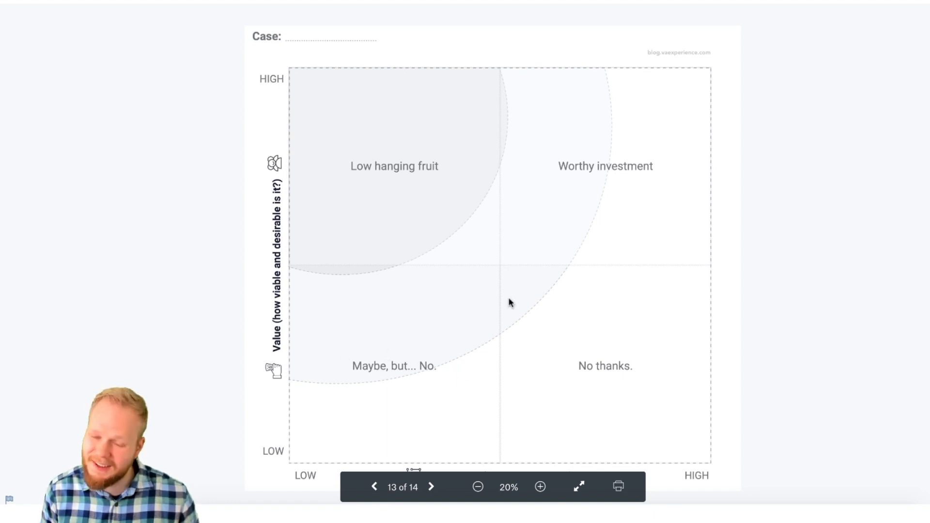
mouse_move(634, 368)
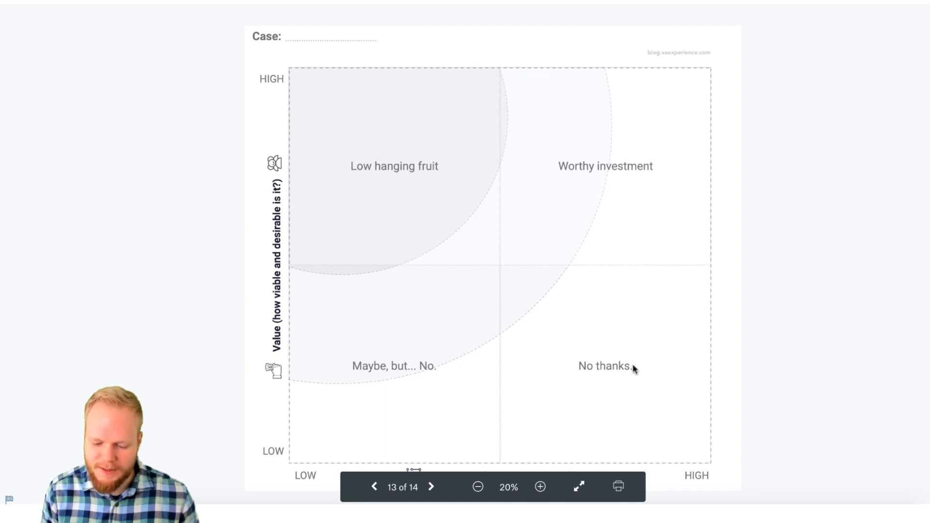
mouse_move(694, 466)
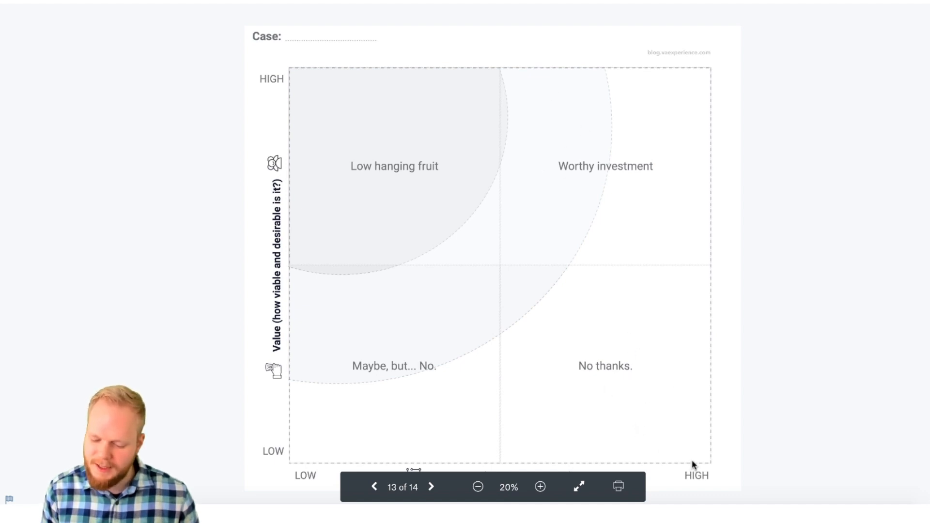
mouse_move(681, 442)
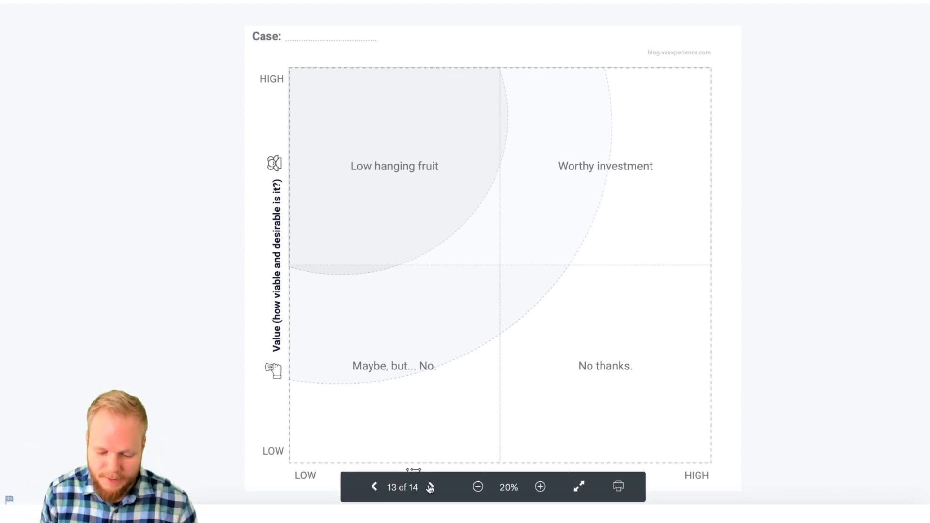
Advance the preview to the last template, the storyboarding canvas.
left_click(431, 487)
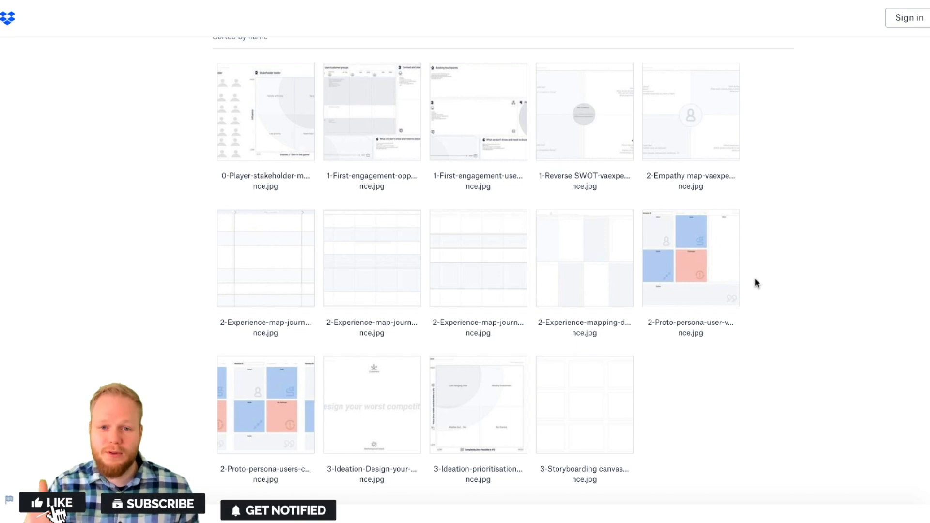
Return to the Discovery workshops folder grid showing all 14 template thumbnails.
left_click(52, 503)
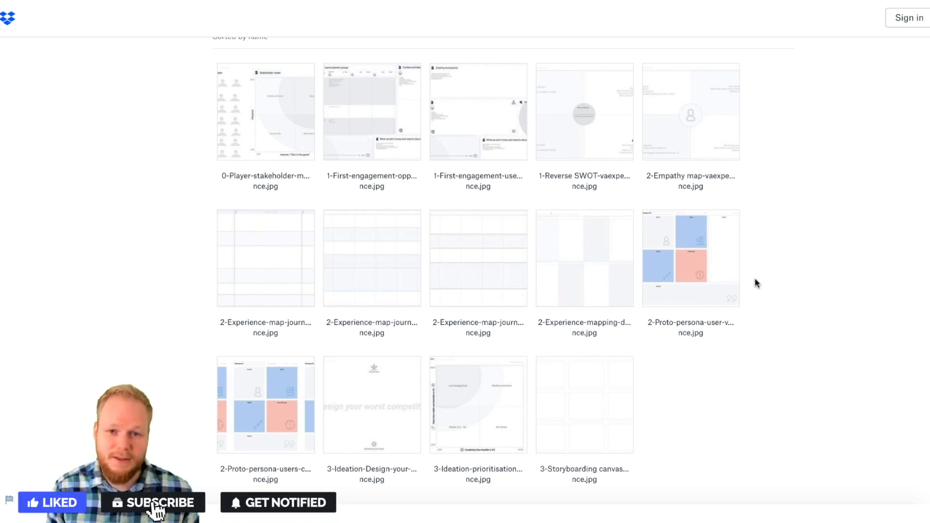
left_click(152, 503)
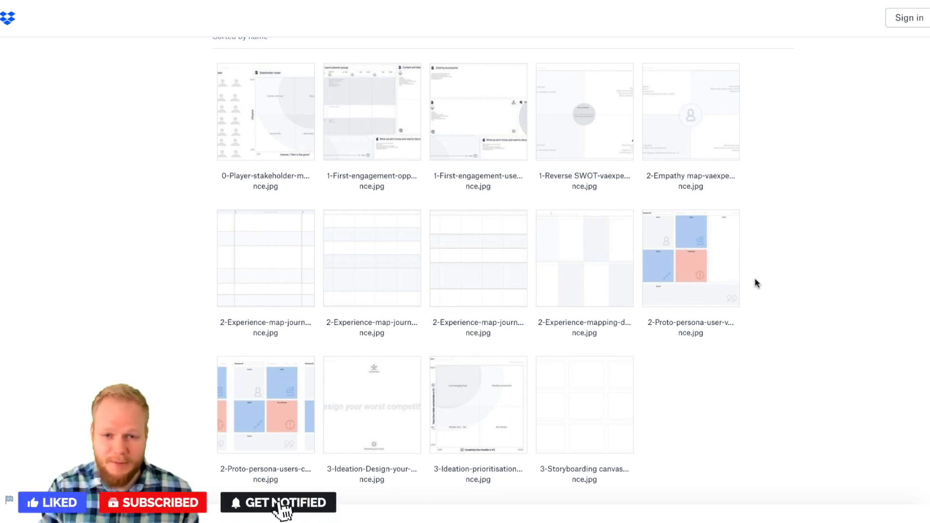